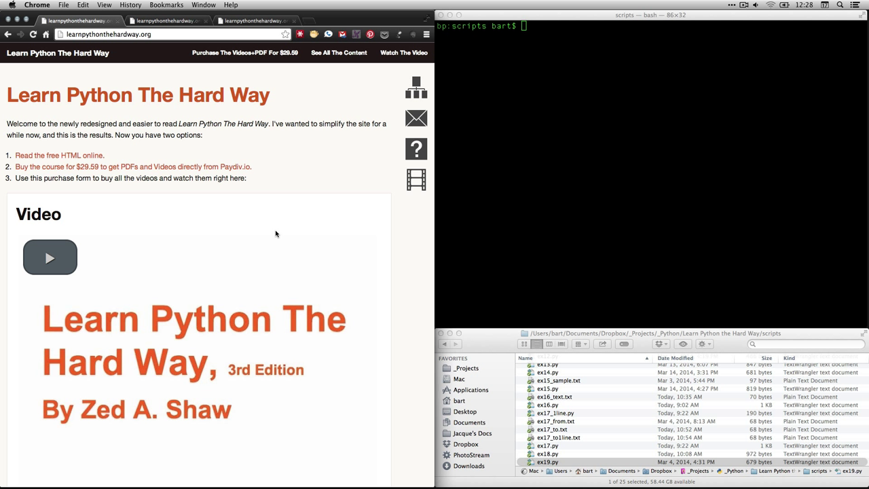
{"action": "mouse_move", "coordinate": [354, 88]}
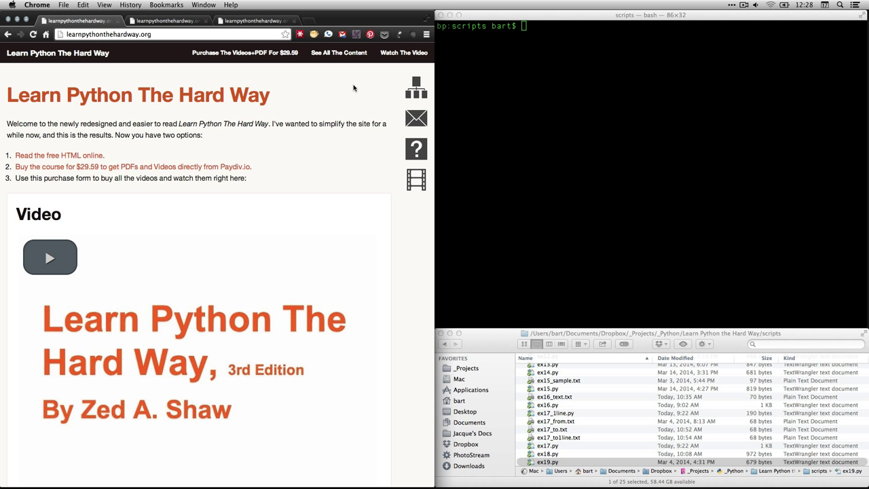
{"action": "mouse_move", "coordinate": [162, 142]}
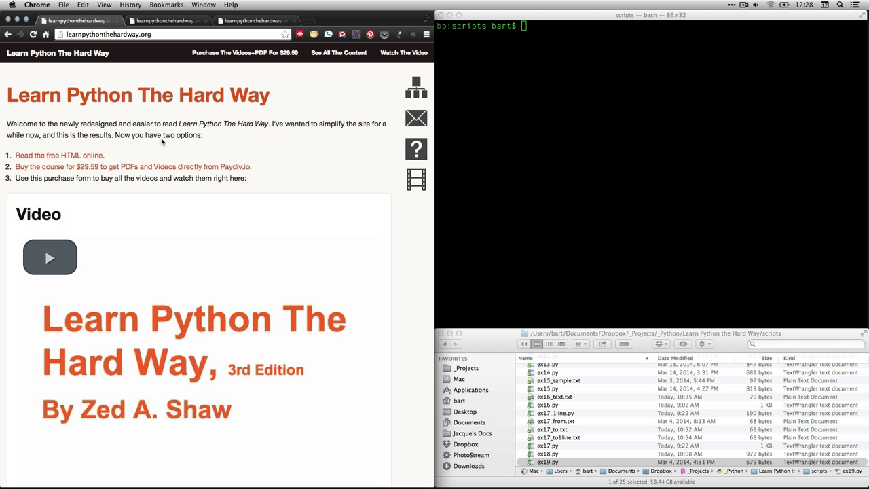
{"action": "mouse_move", "coordinate": [90, 159]}
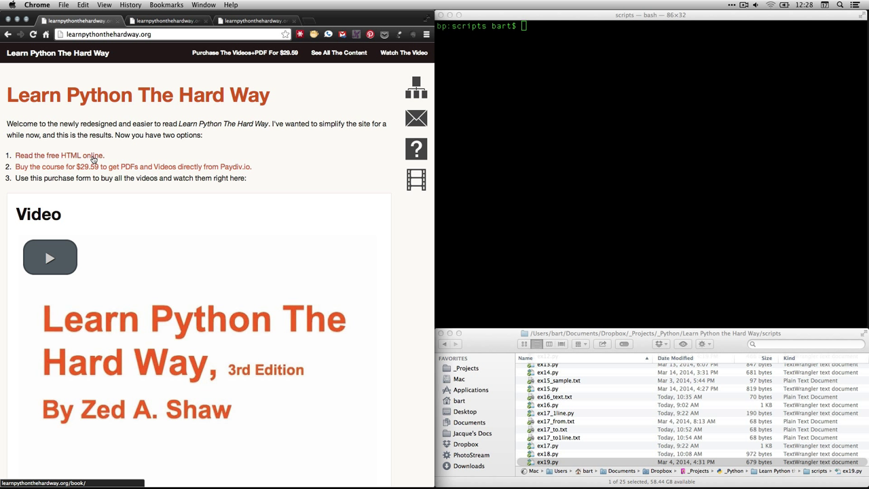
Open the free HTML online edition of Learn Python The Hard Way.
{"action": "left_click", "coordinate": [56, 155]}
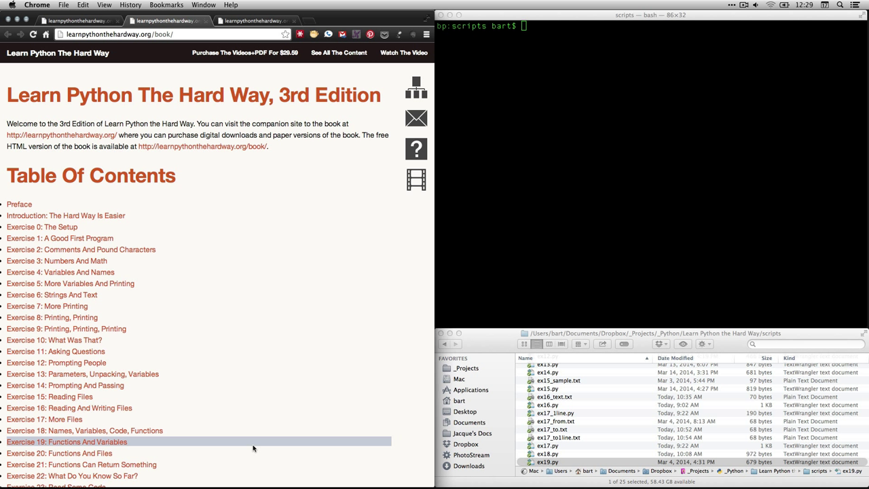
Open the 'Exercise 19: Functions And Variables' page from the table of contents.
{"action": "left_click", "coordinate": [67, 441]}
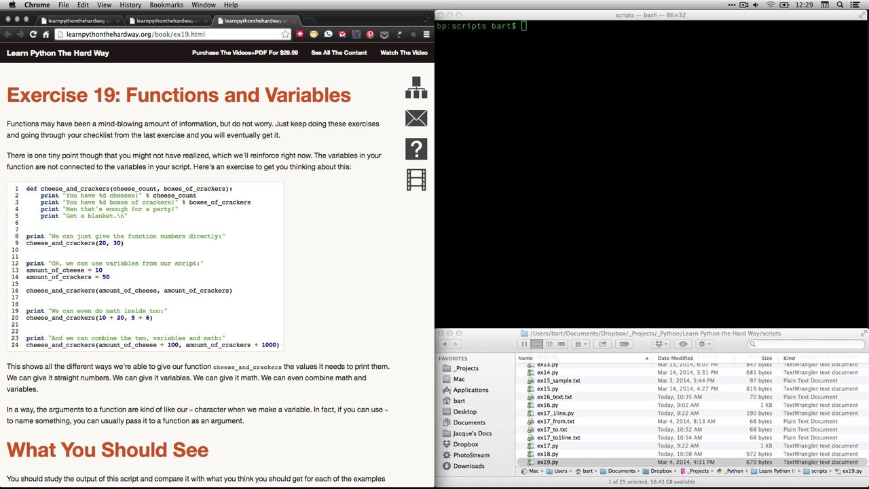
{"action": "mouse_move", "coordinate": [267, 303]}
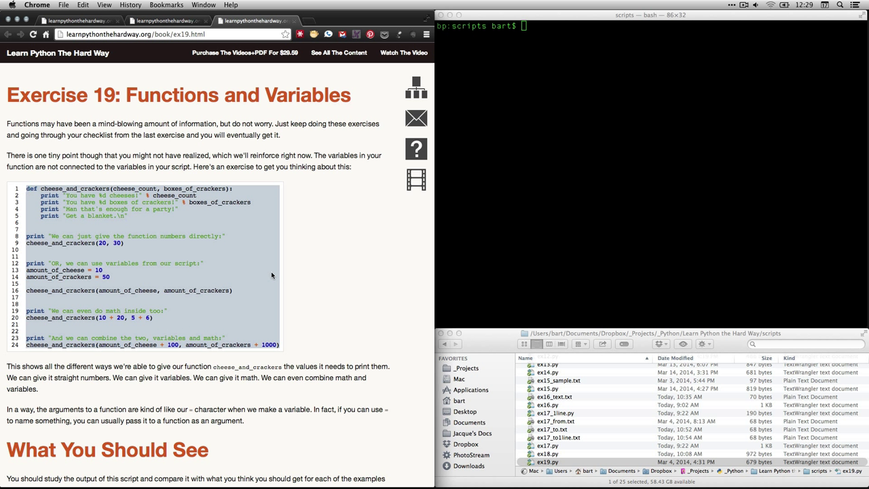
{"action": "mouse_move", "coordinate": [336, 281]}
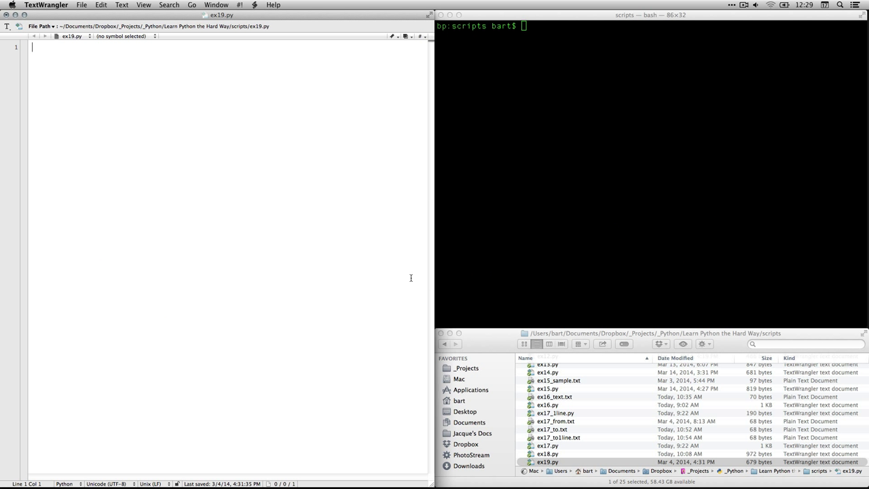
{"action": "mouse_move", "coordinate": [367, 259]}
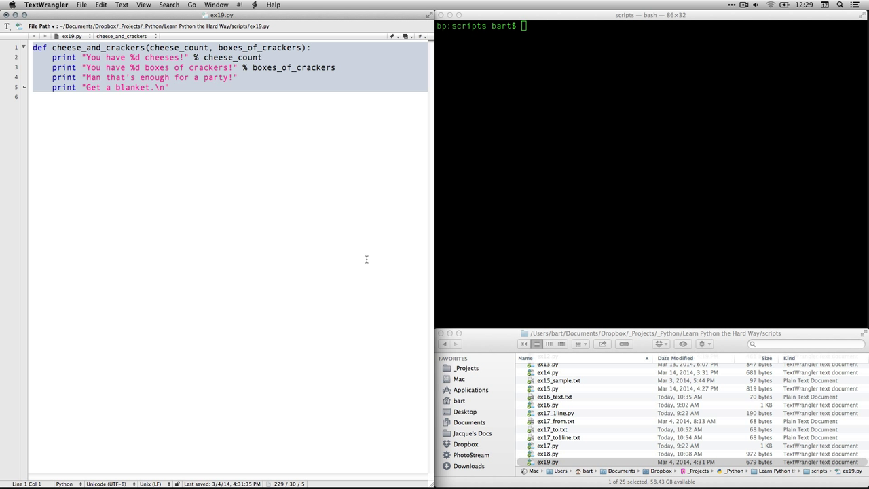
Highlight the cheese_and_crackers name, its cheese_count and boxes_of_crackers parameters, and the colon.
{"action": "left_click", "coordinate": [267, 198]}
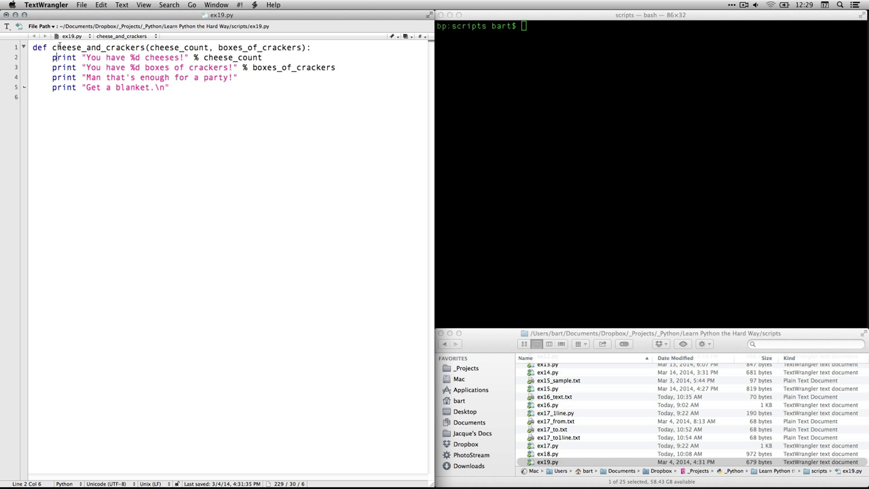
{"action": "double_click", "coordinate": [96, 46]}
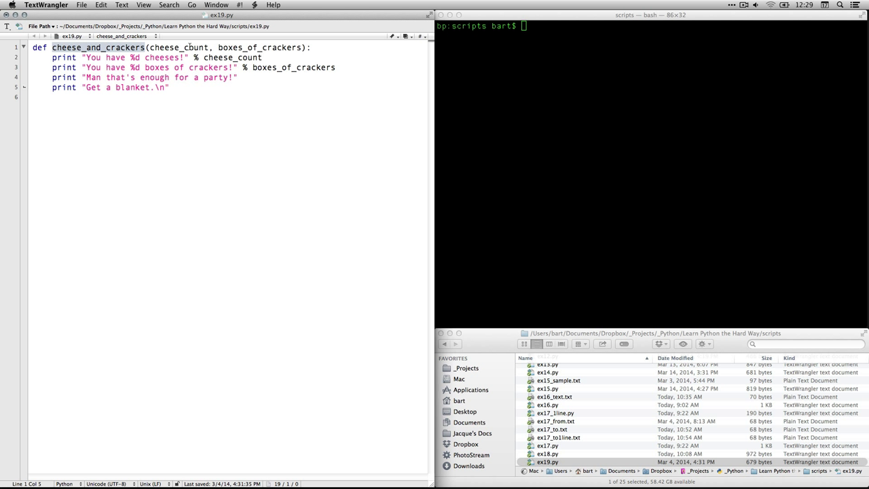
{"action": "double_click", "coordinate": [180, 48]}
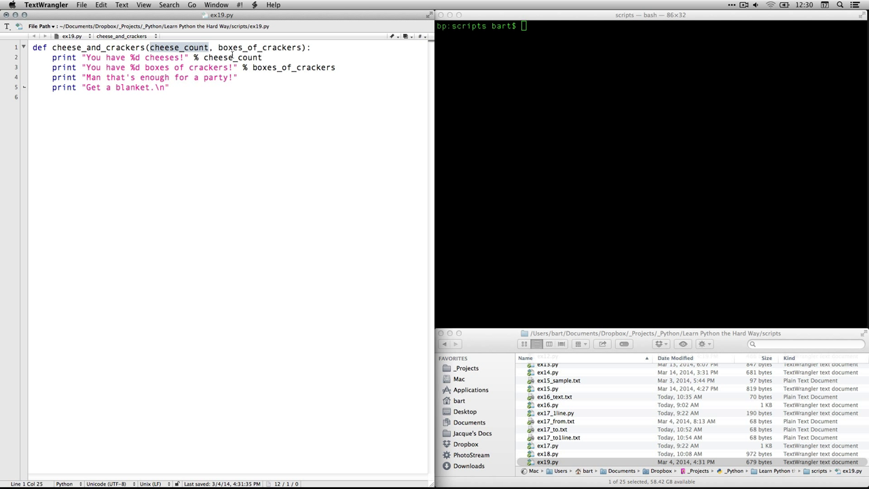
{"action": "double_click", "coordinate": [273, 48]}
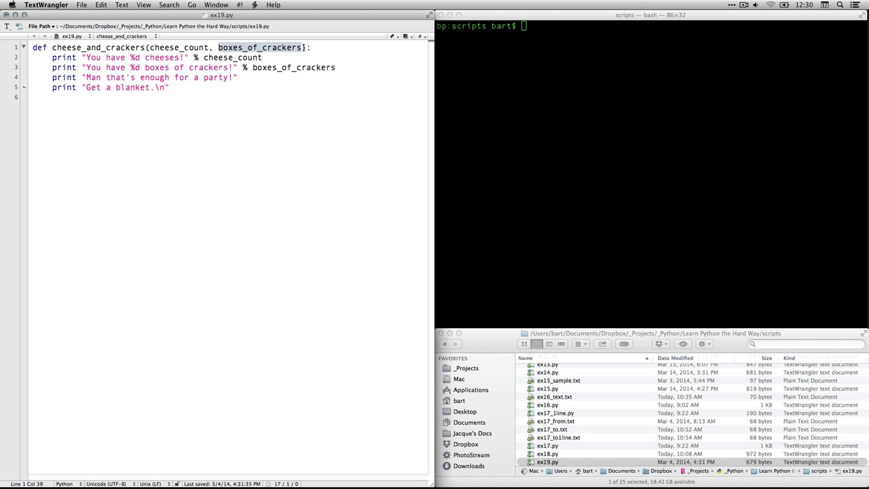
{"action": "left_click", "coordinate": [313, 47]}
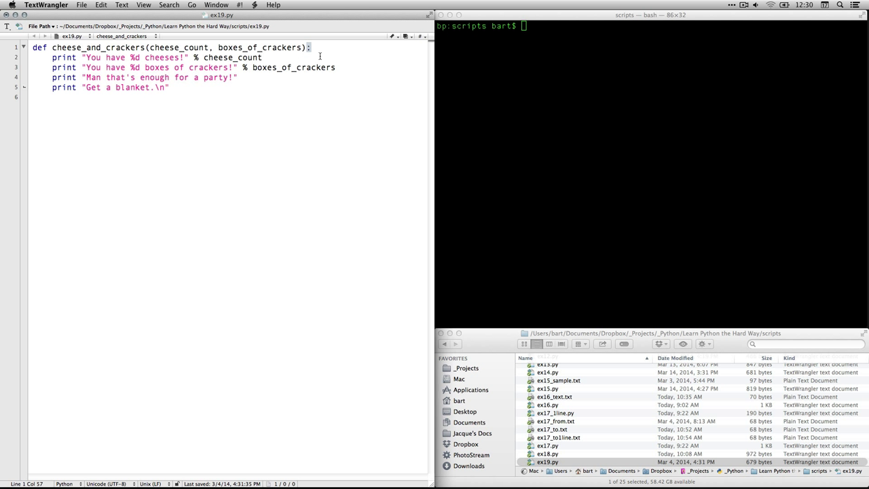
Point out the indented print statements and the variable names used inside them.
{"action": "left_click", "coordinate": [267, 57]}
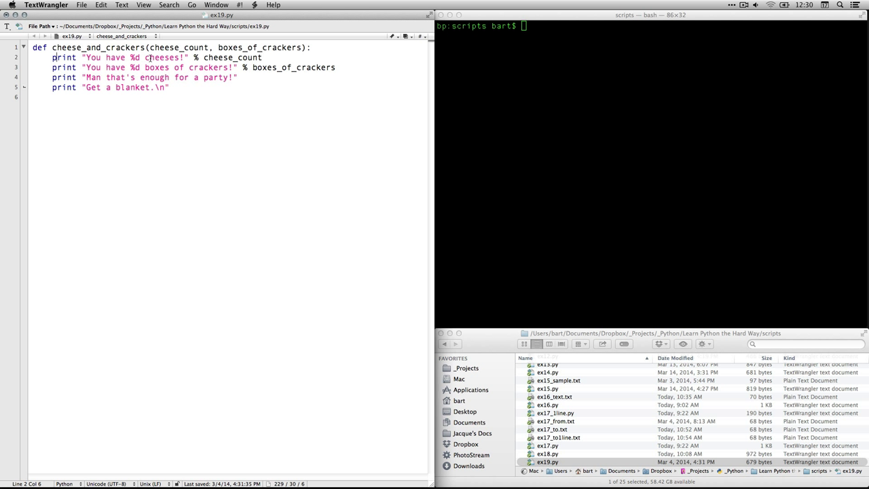
{"action": "double_click", "coordinate": [241, 58]}
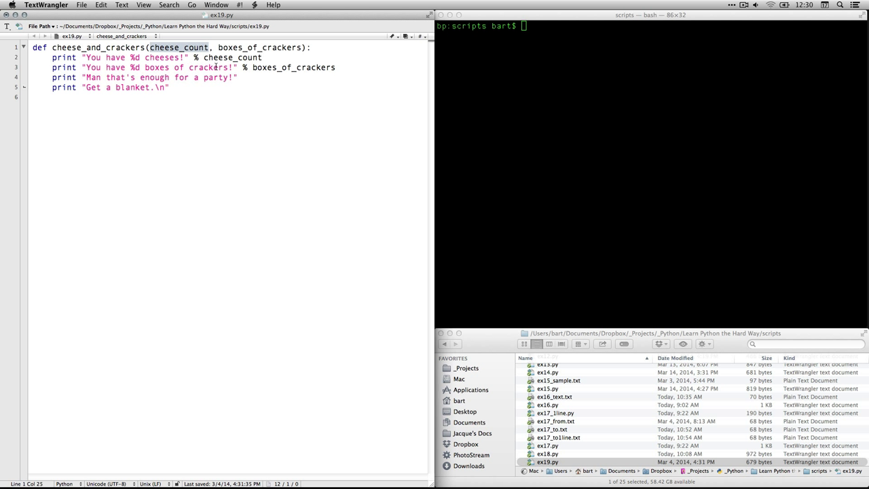
{"action": "double_click", "coordinate": [300, 67]}
{"action": "type", "text": "print \"We can just give the function numbers directly:\""}
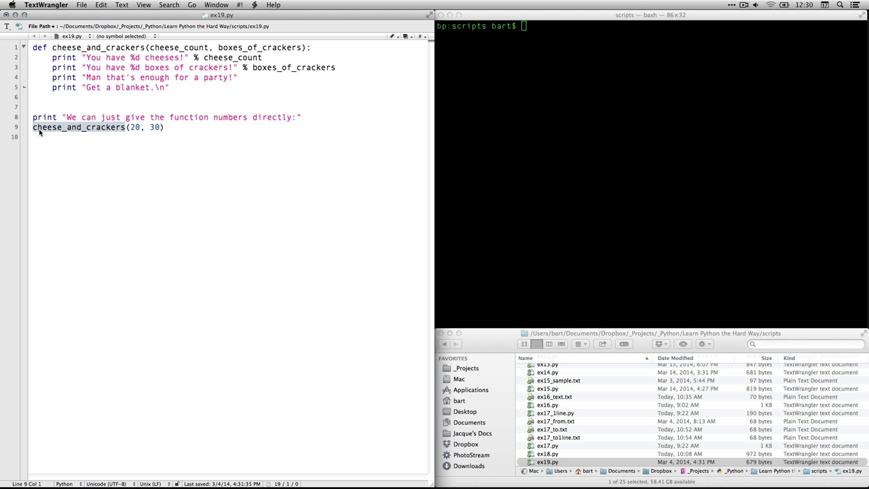
{"action": "mouse_move", "coordinate": [119, 68]}
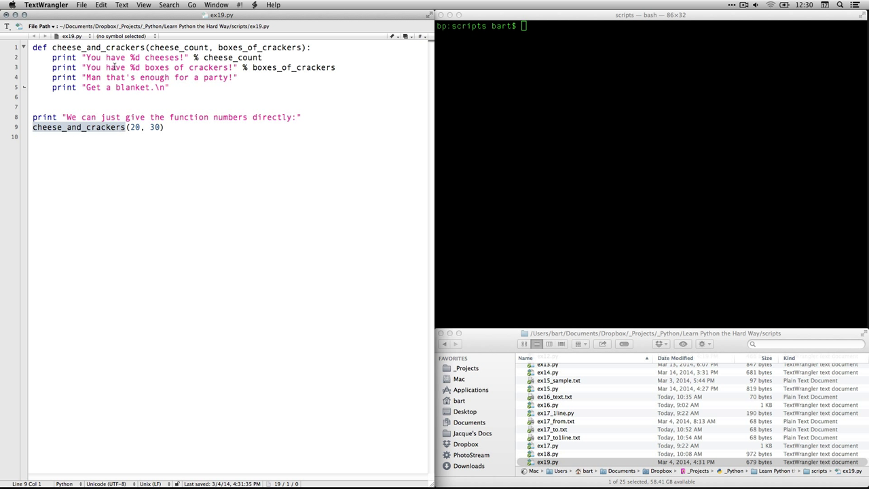
Highlight the cheese_and_crackers name in its definition line.
{"action": "double_click", "coordinate": [75, 47]}
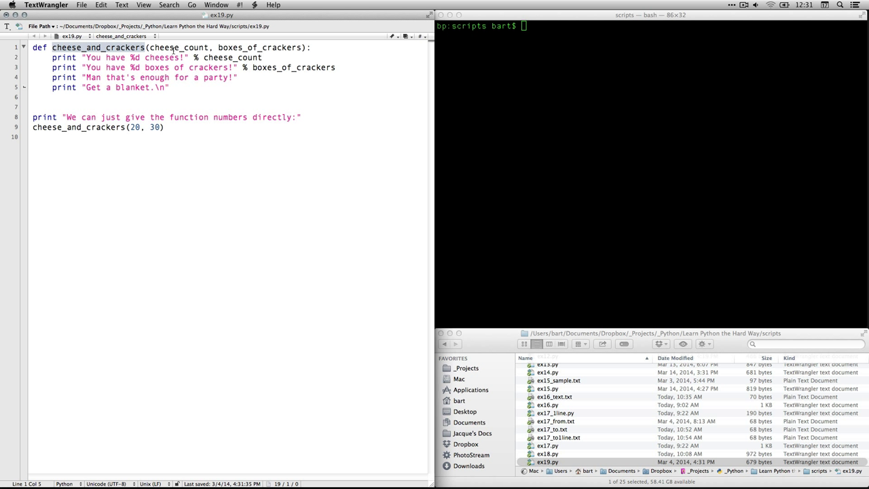
{"action": "mouse_move", "coordinate": [257, 76]}
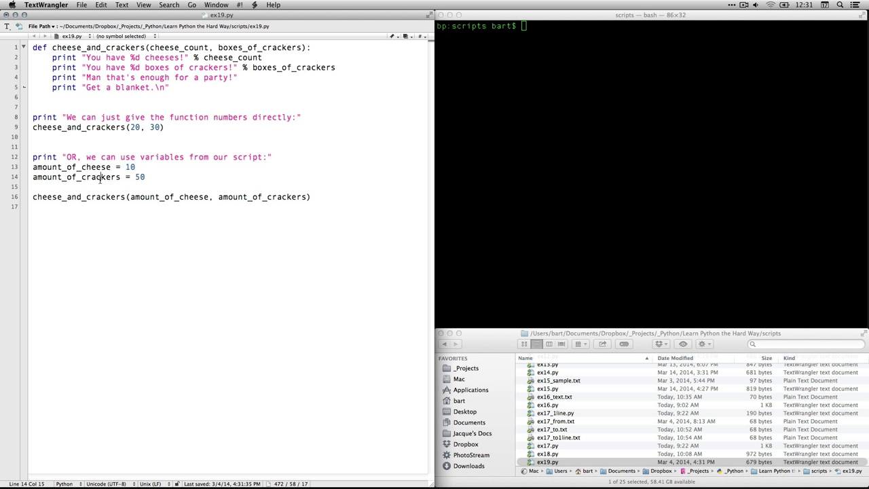
Highlight cheese_and_crackers, amount_of_cheese and amount_of_crackers in the line 16 call.
{"action": "left_click", "coordinate": [146, 177]}
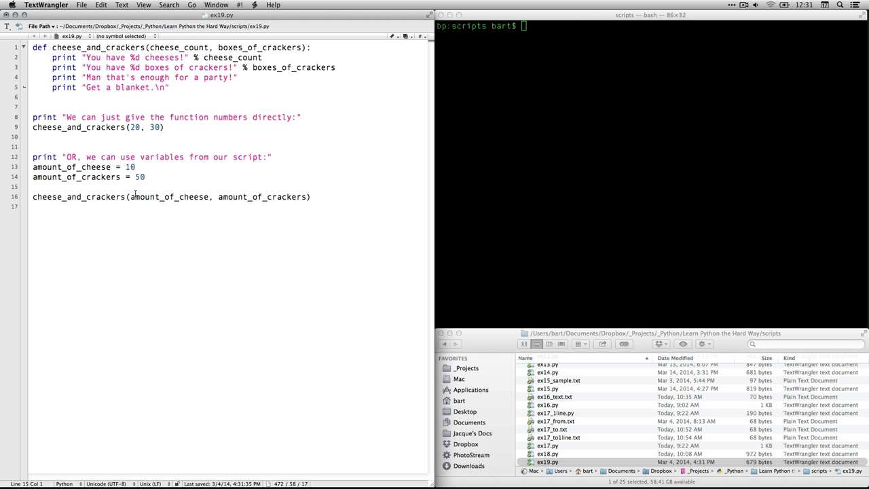
{"action": "double_click", "coordinate": [78, 197]}
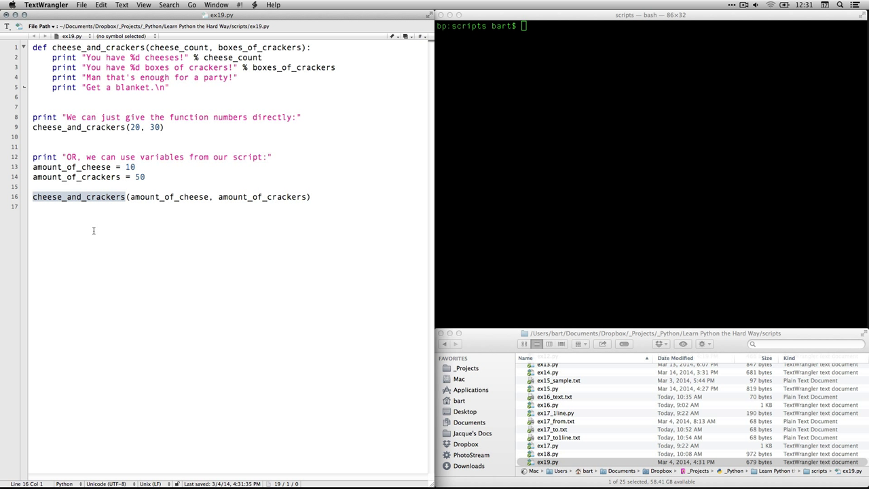
{"action": "double_click", "coordinate": [169, 197]}
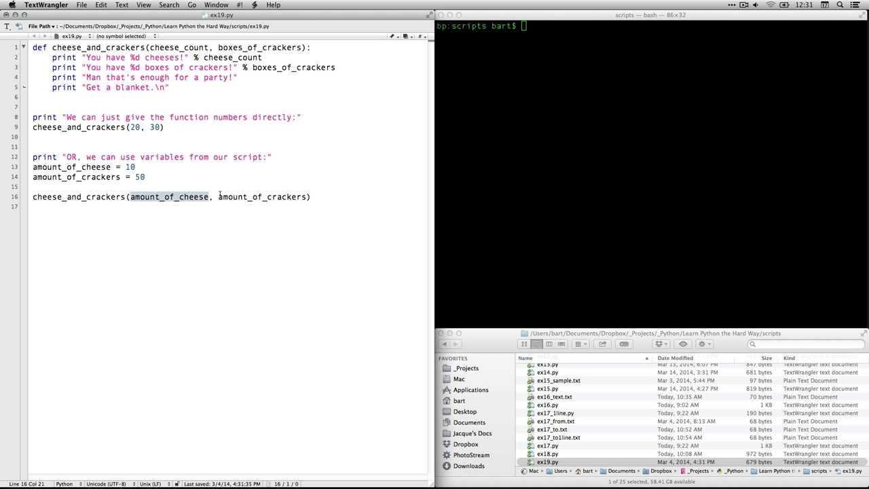
{"action": "double_click", "coordinate": [264, 197]}
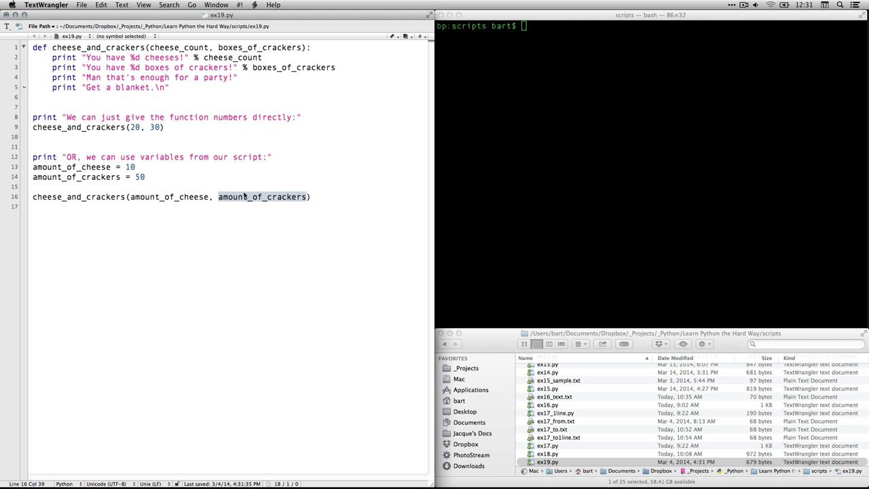
{"action": "double_click", "coordinate": [170, 197]}
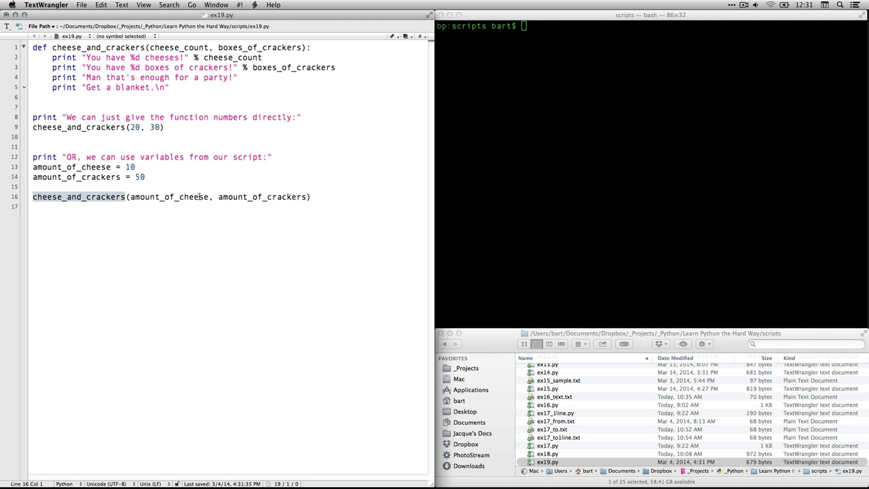
{"action": "double_click", "coordinate": [168, 197]}
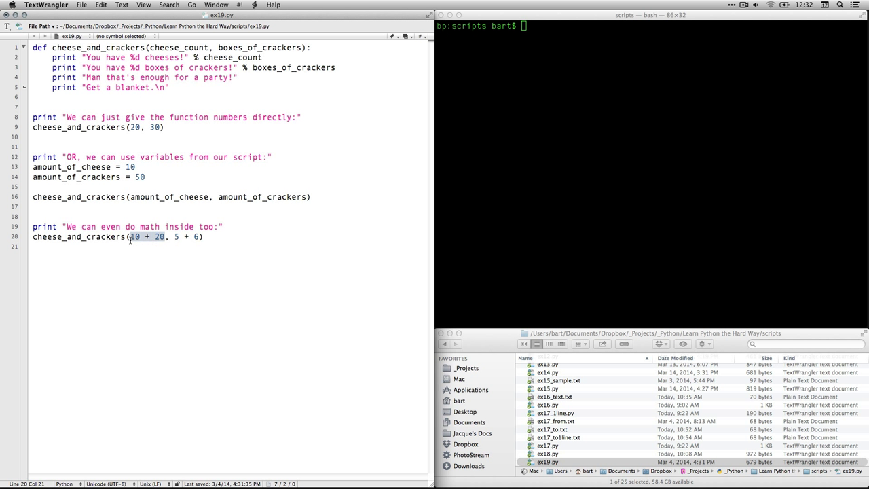
{"action": "mouse_move", "coordinate": [239, 268]}
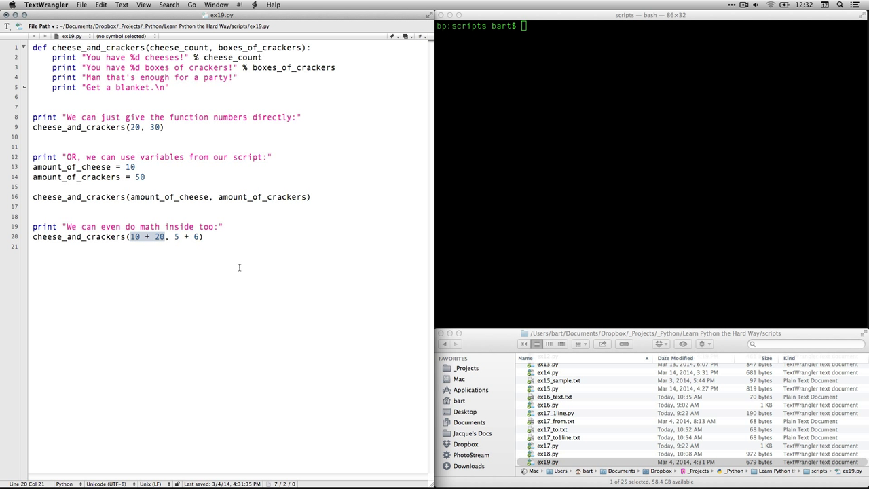
Place the cursor after the last line and highlight the function name in the newest call.
{"action": "left_click", "coordinate": [188, 237]}
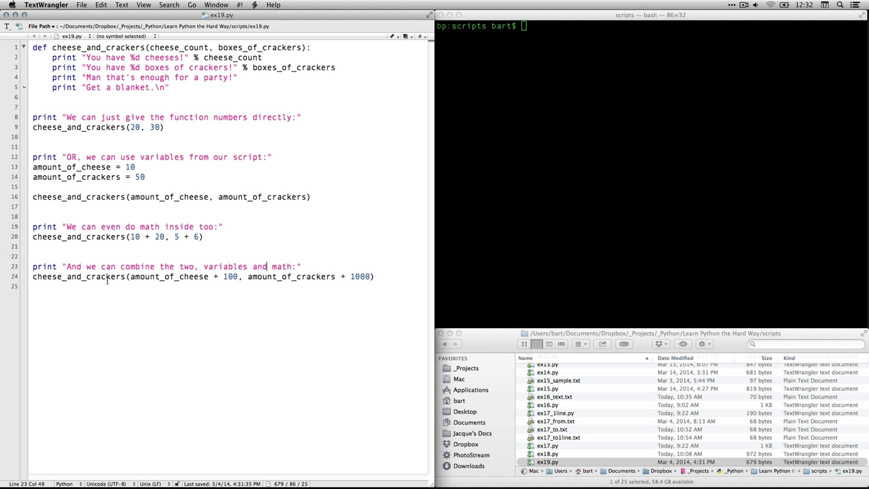
{"action": "double_click", "coordinate": [170, 276]}
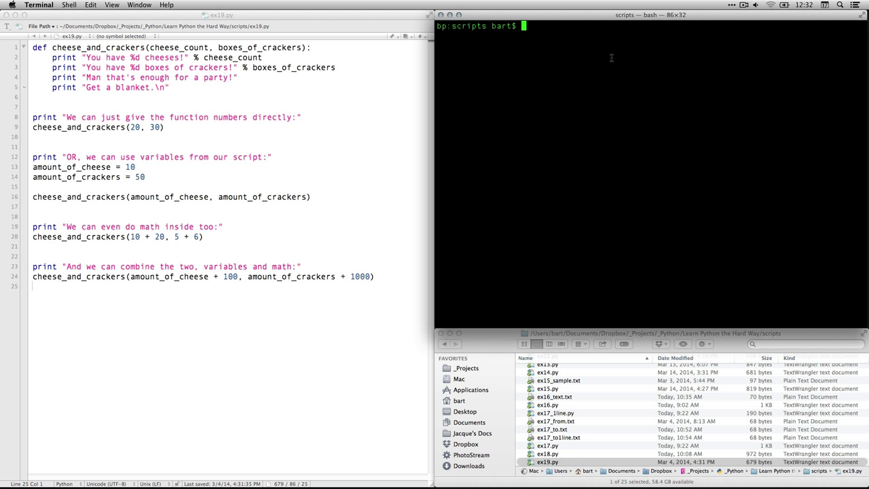
Run 'python ex19.py' in Terminal.
{"action": "type", "text": "python"}
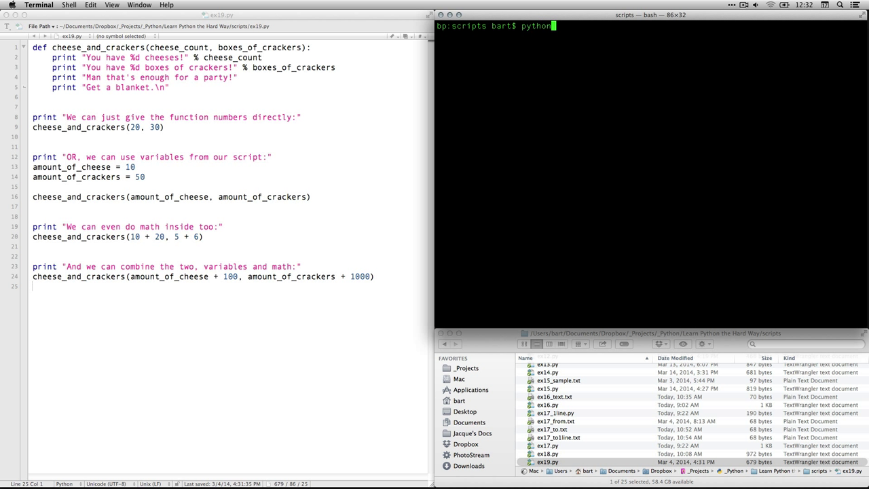
{"action": "type", "text": "ex"}
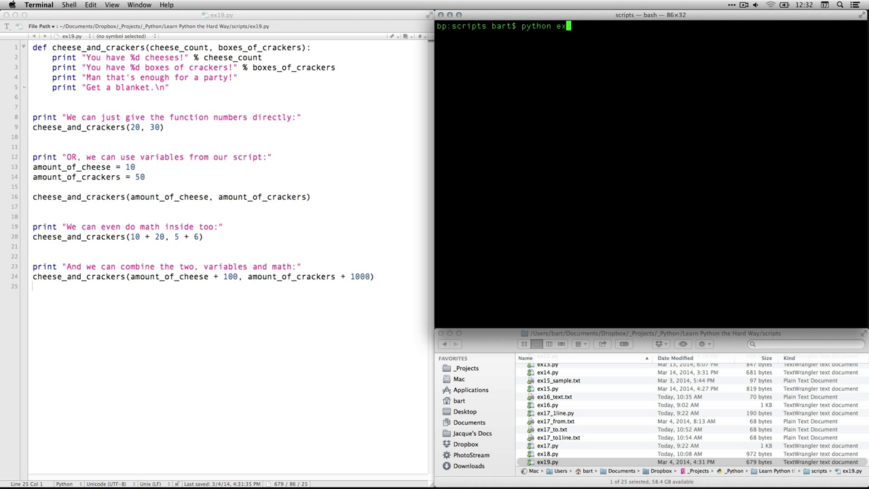
{"action": "type", "text": "19.py"}
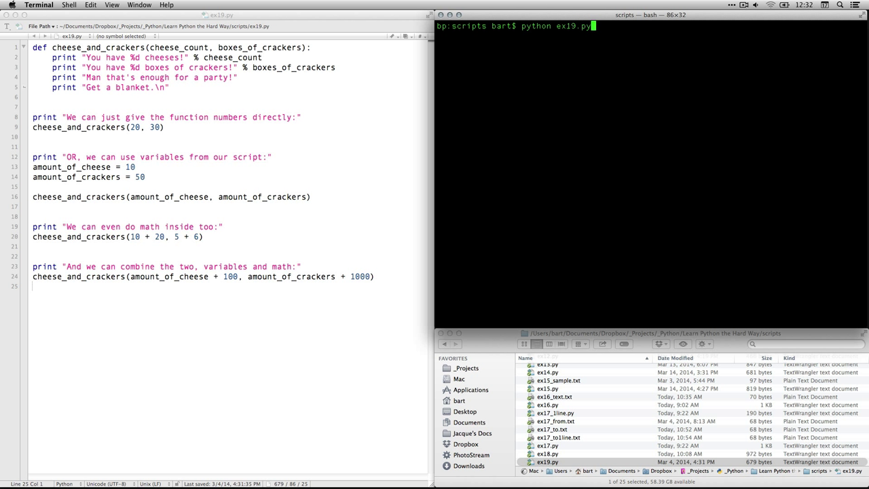
{"action": "key", "text": "Return"}
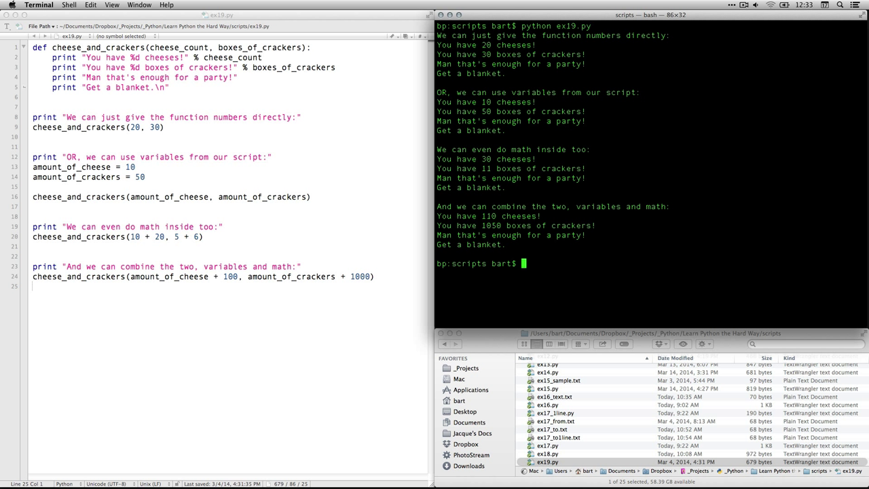
{"action": "mouse_move", "coordinate": [622, 55]}
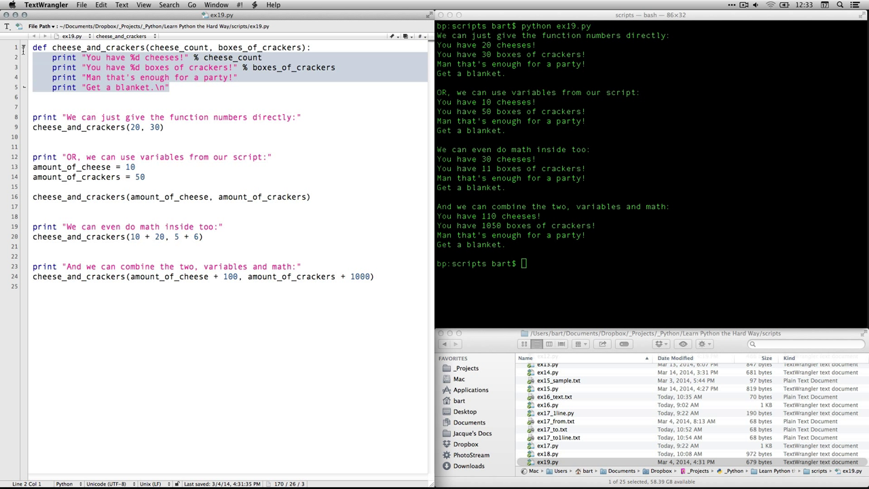
{"action": "left_click", "coordinate": [42, 127]}
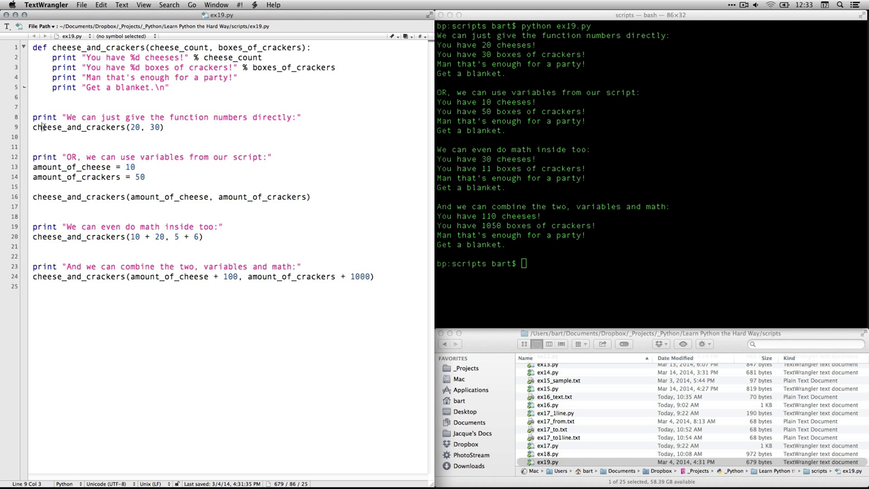
{"action": "left_click", "coordinate": [241, 117]}
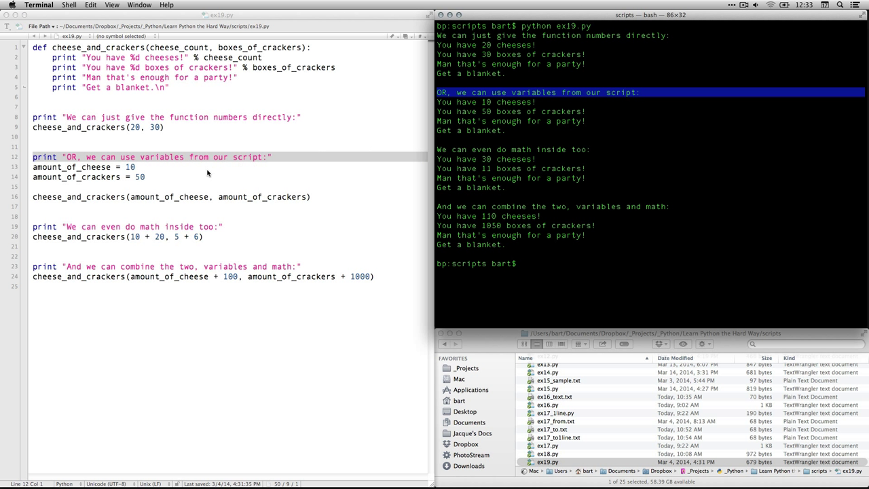
{"action": "mouse_move", "coordinate": [166, 87]}
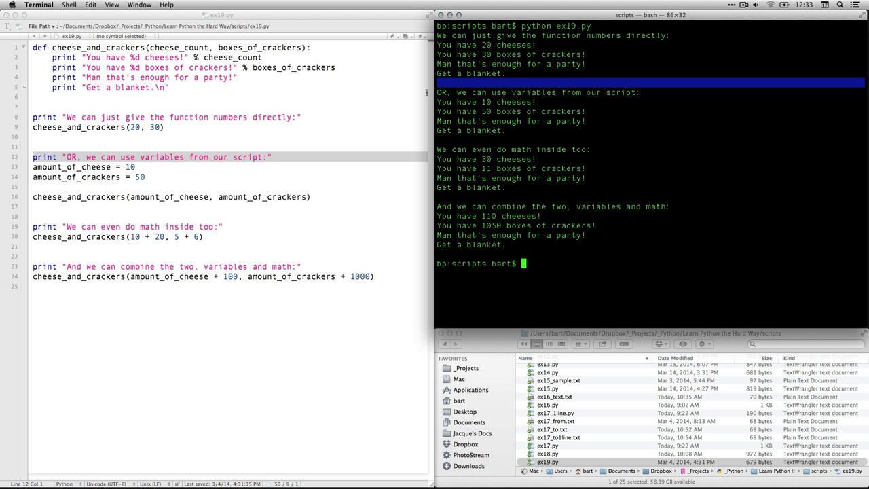
{"action": "left_click", "coordinate": [156, 87]}
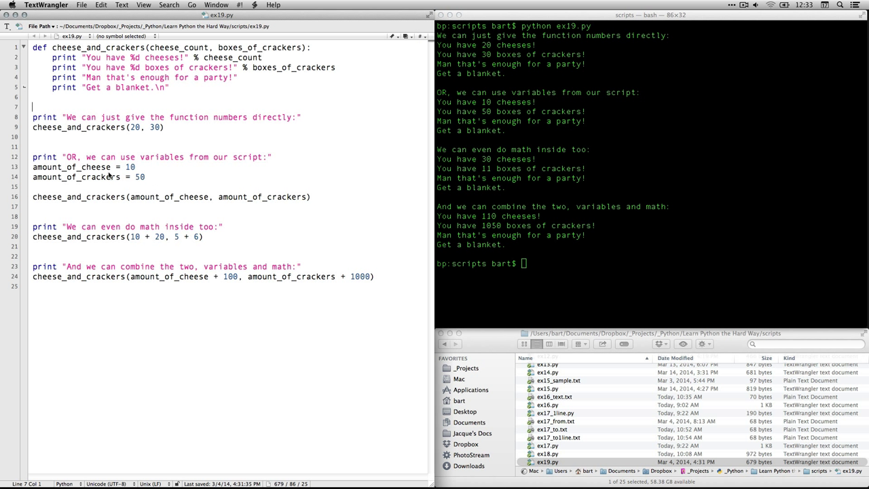
{"action": "left_click_drag", "start_coordinate": [33, 167], "coordinate": [145, 177]}
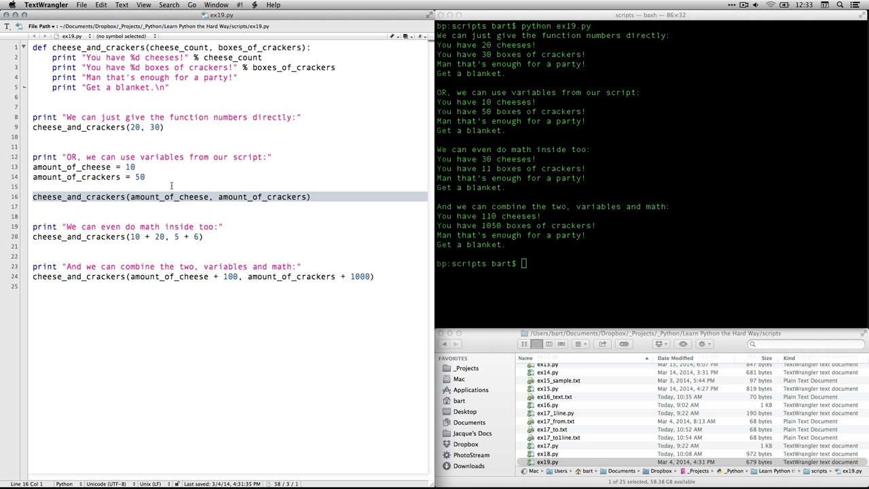
{"action": "left_click", "coordinate": [38, 213]}
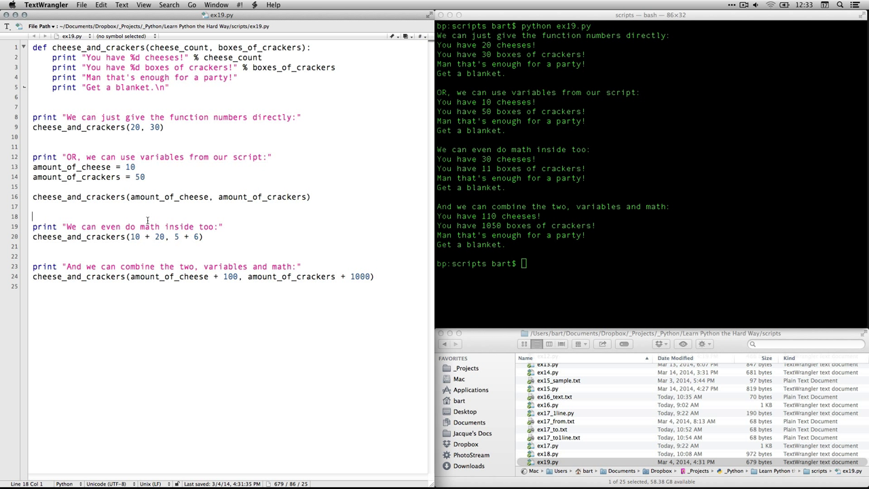
{"action": "triple_click", "coordinate": [128, 226]}
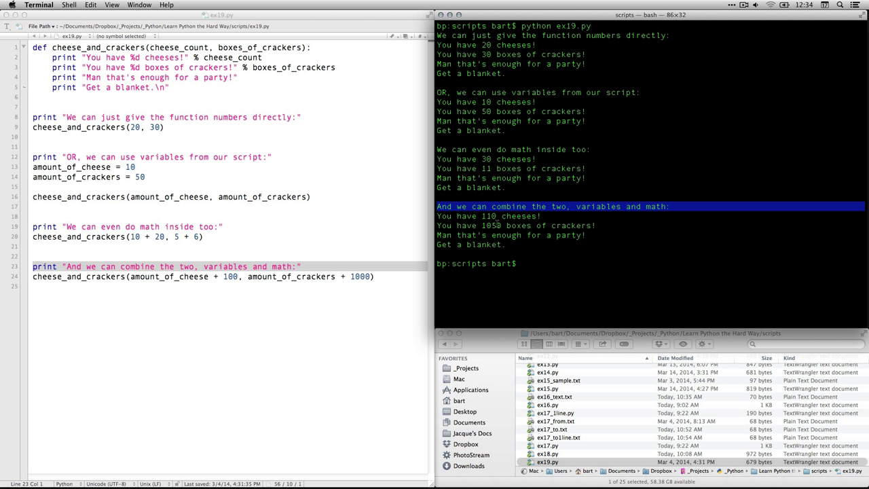
{"action": "mouse_move", "coordinate": [522, 226]}
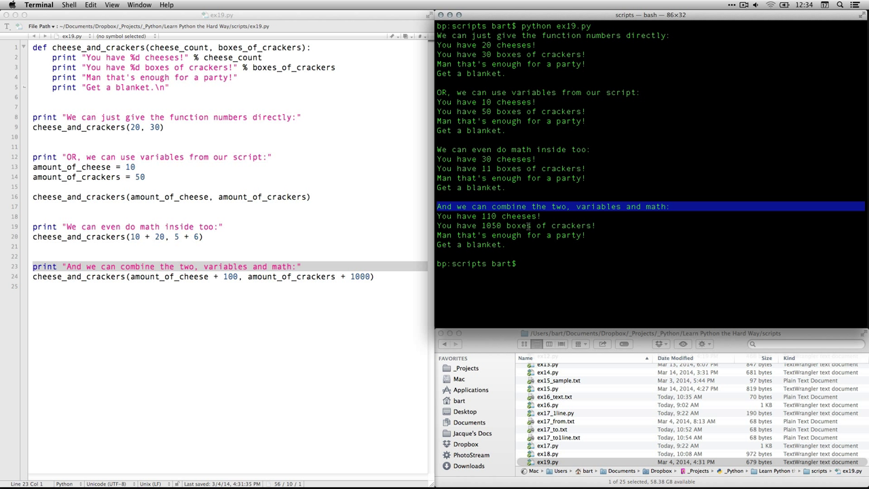
{"action": "mouse_move", "coordinate": [562, 224]}
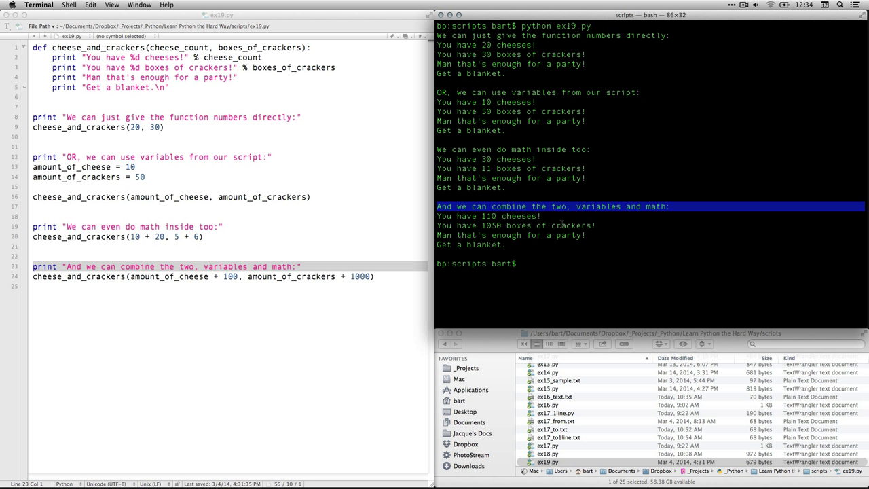